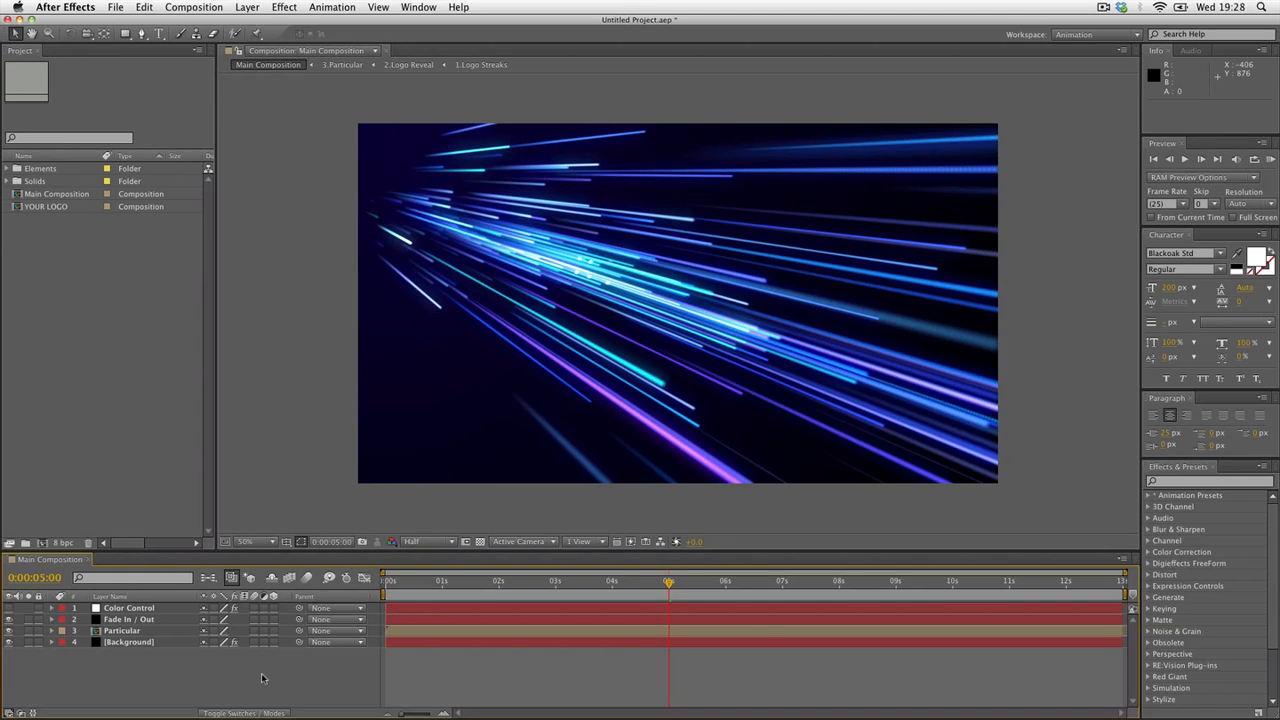
{"action": "mouse_move", "coordinate": [613, 583]}
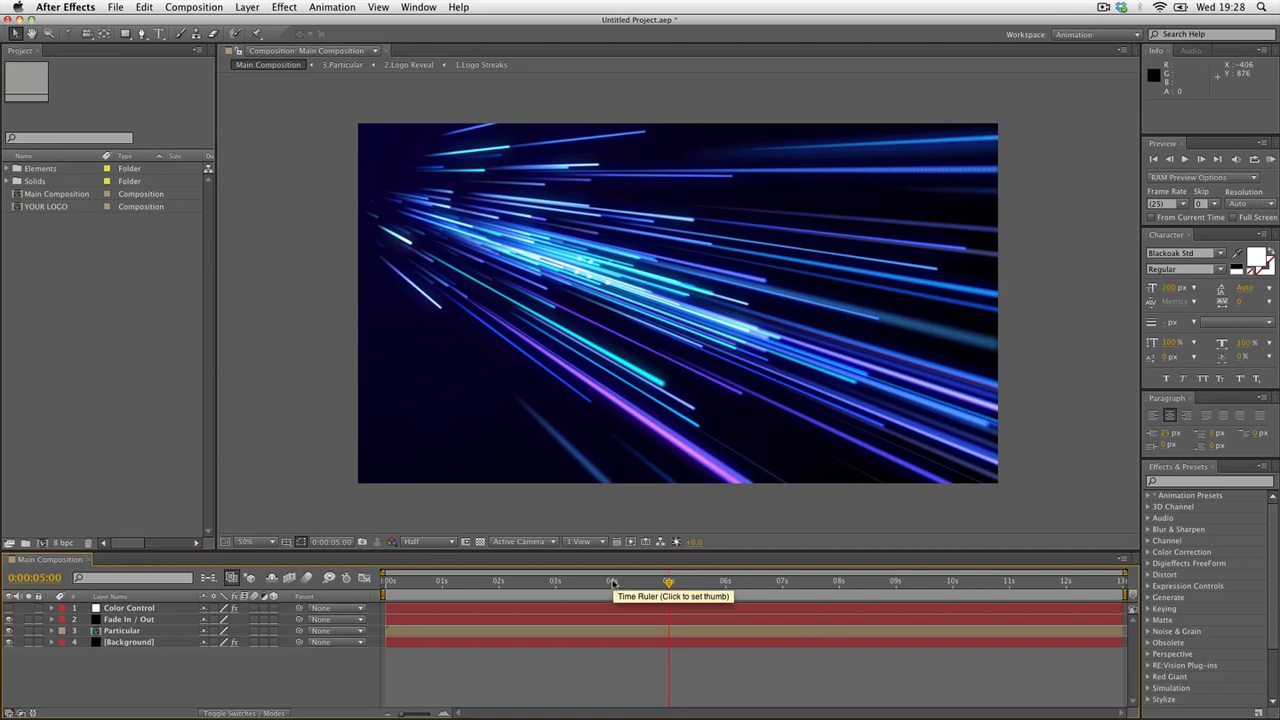
- Scrub the Main Composition from about three seconds to preview the streak animation
{"action": "left_click", "coordinate": [558, 580]}
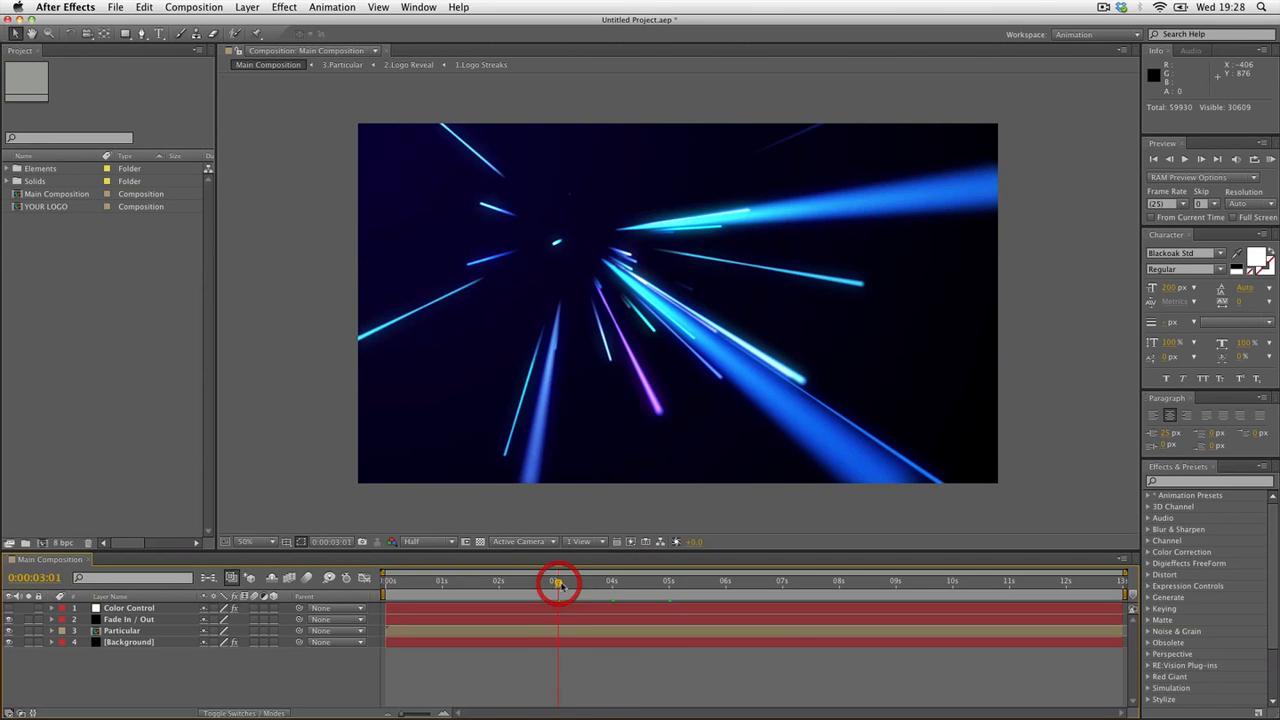
{"action": "left_click_drag", "start_coordinate": [558, 580], "coordinate": [690, 580]}
{"action": "type", "text": "network"}
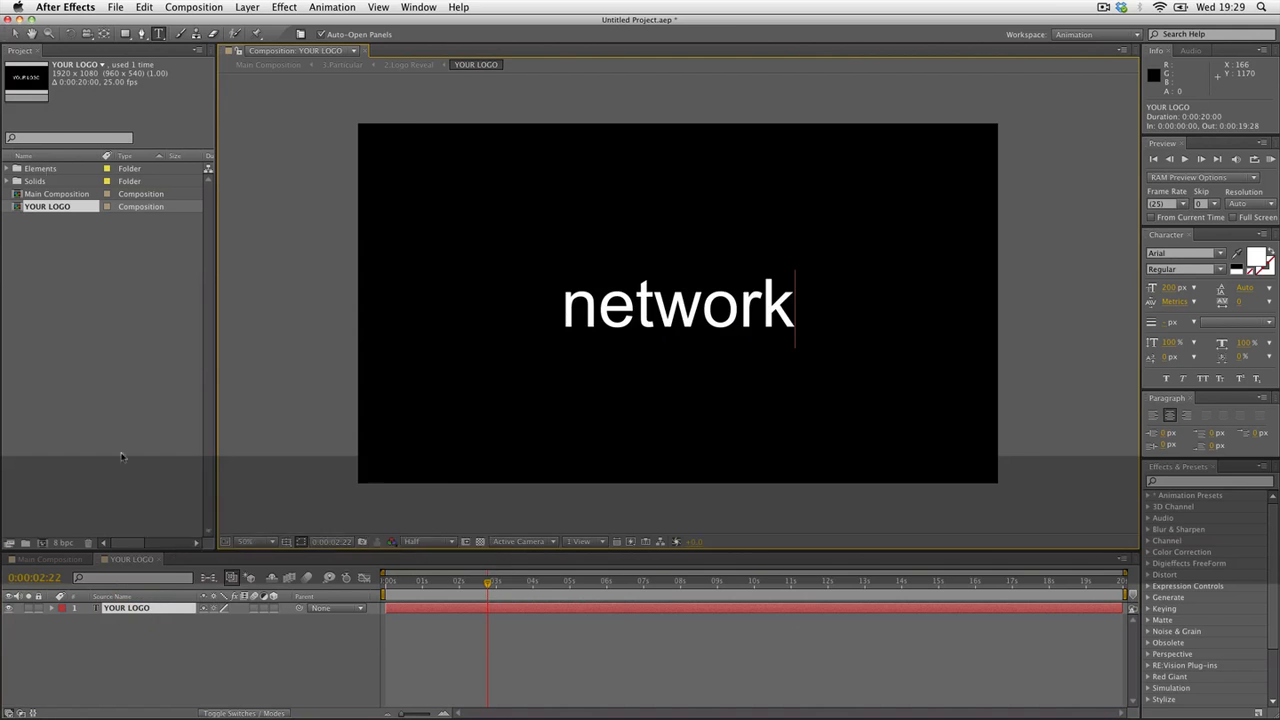
- Select the 'network' text layer and import the Envato_2_White.png logo file
{"action": "left_click", "coordinate": [678, 304]}
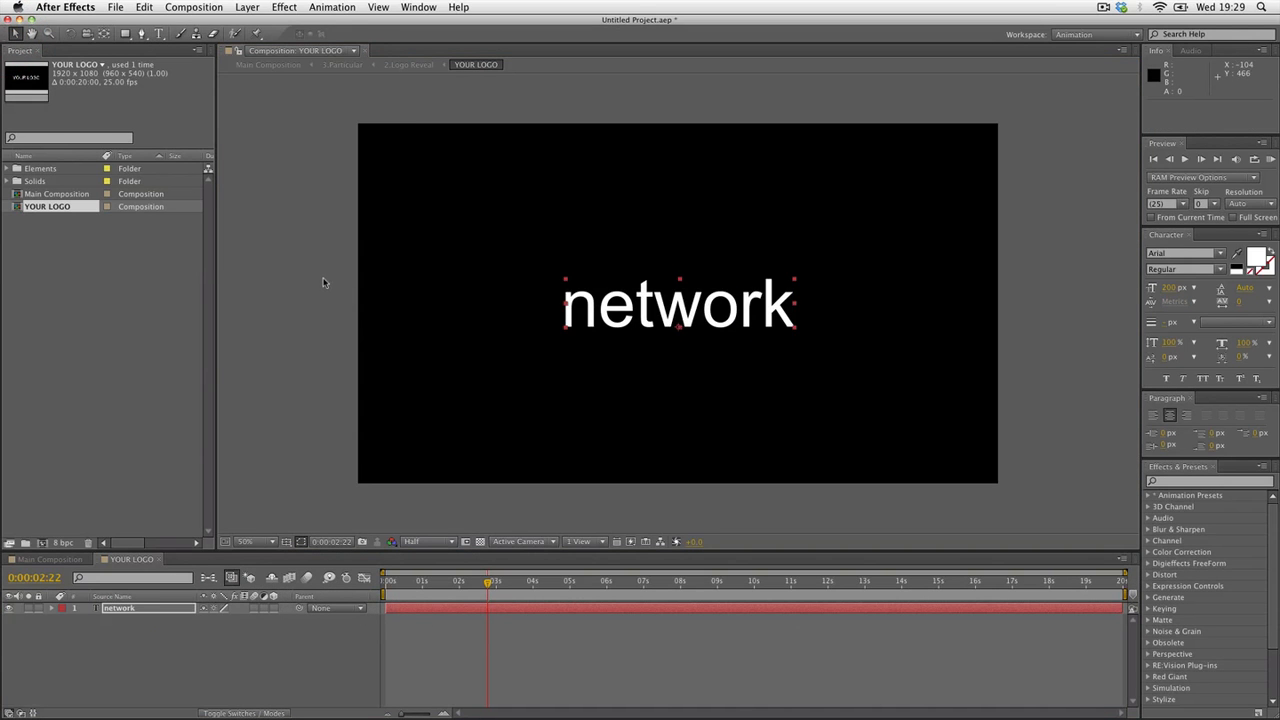
{"action": "left_click", "coordinate": [115, 7]}
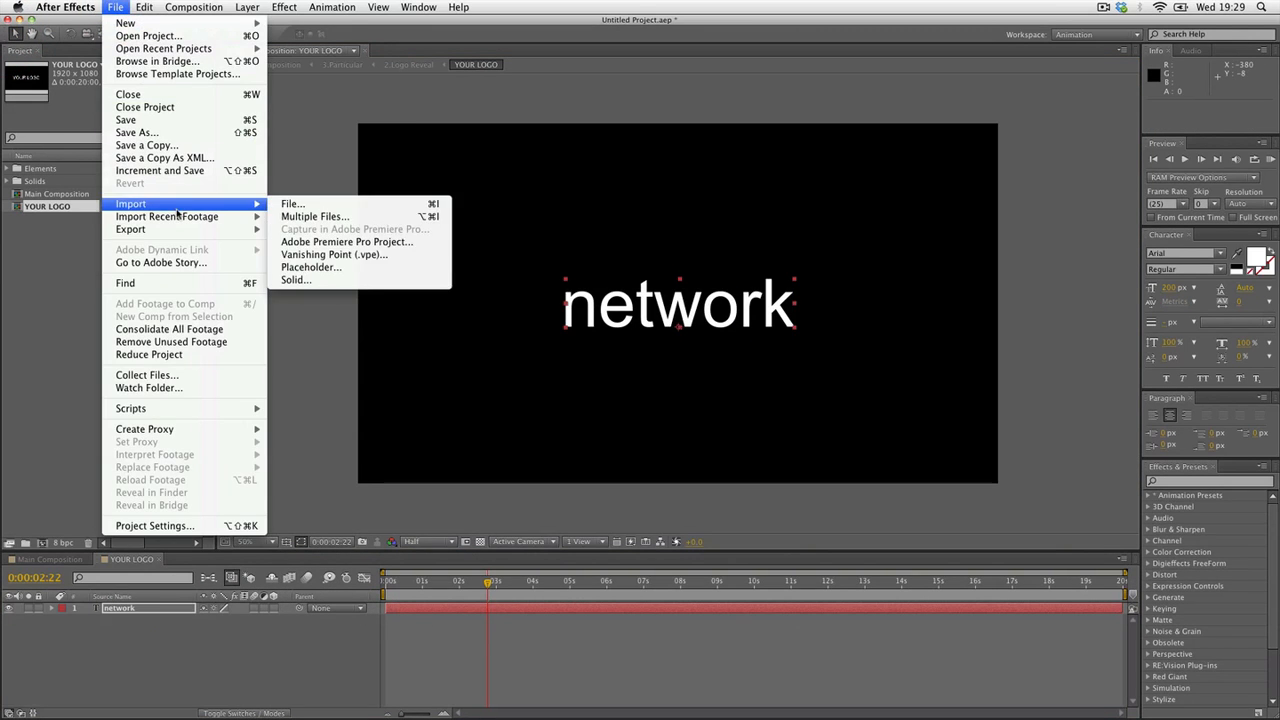
{"action": "left_click", "coordinate": [292, 203]}
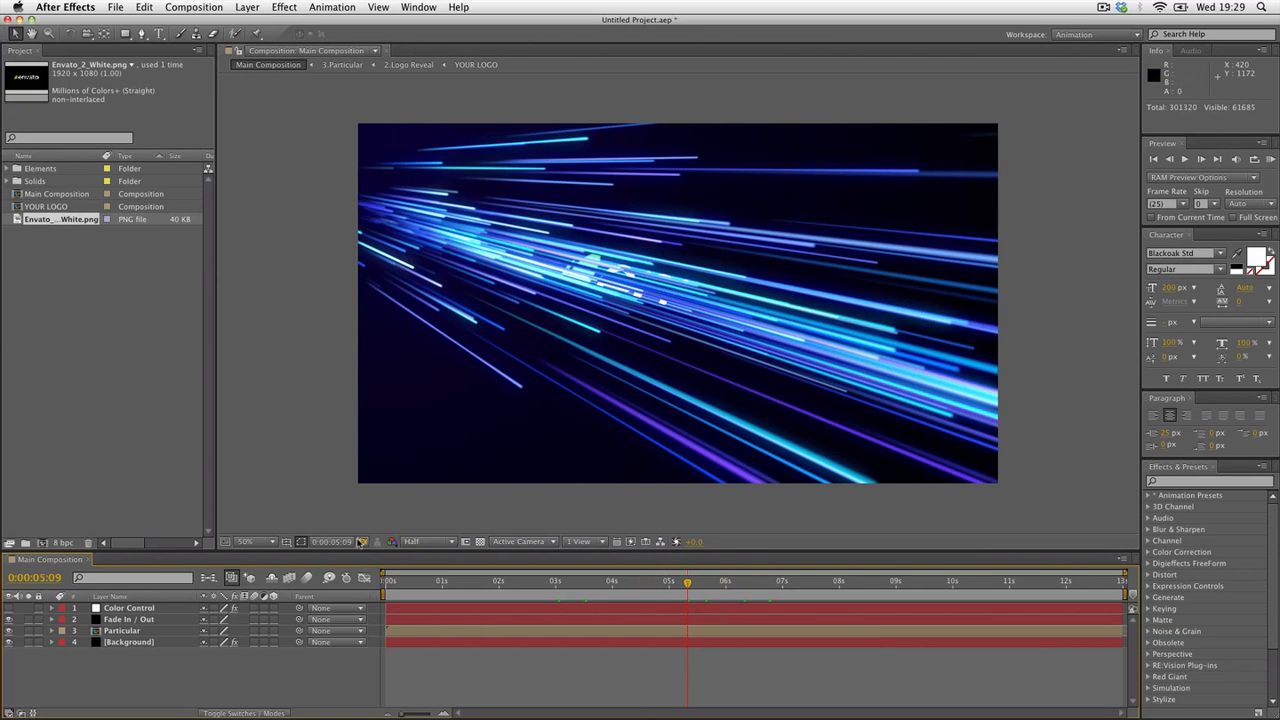
- Set the Color Control Streaks color to orange-gold by adjusting hue and saturation
{"action": "left_click", "coordinate": [128, 608]}
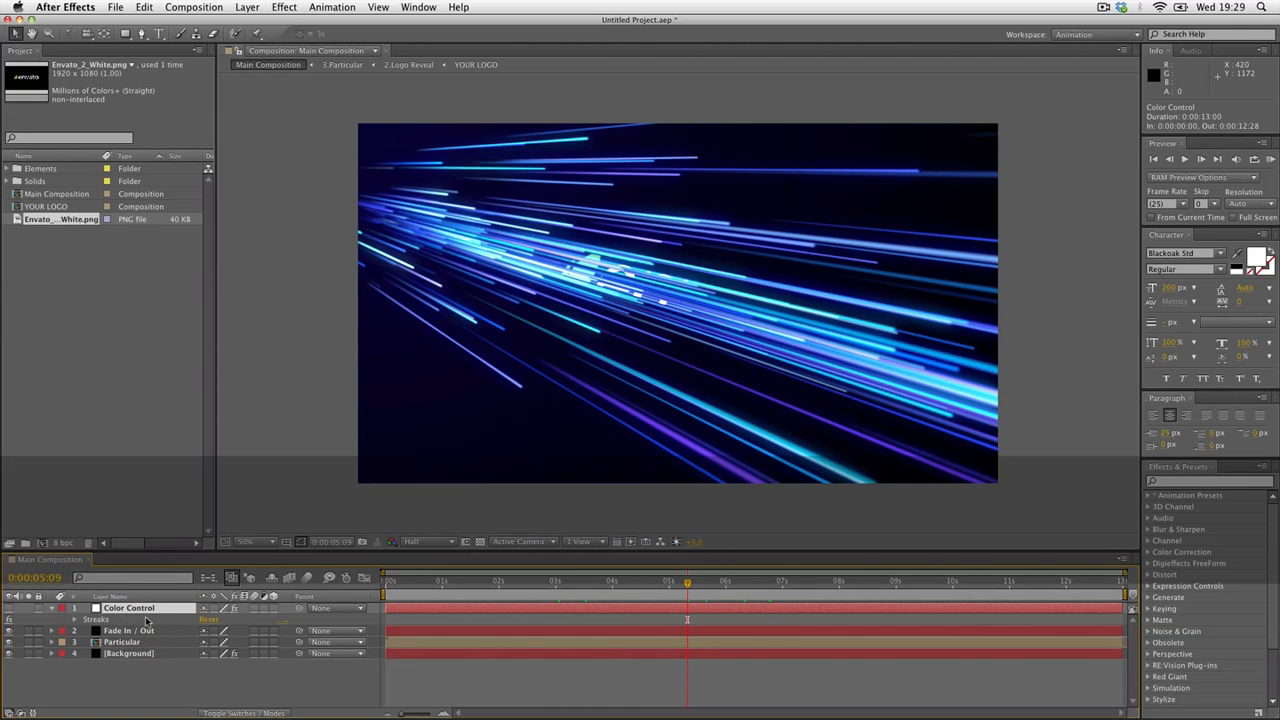
{"action": "left_click", "coordinate": [139, 88]}
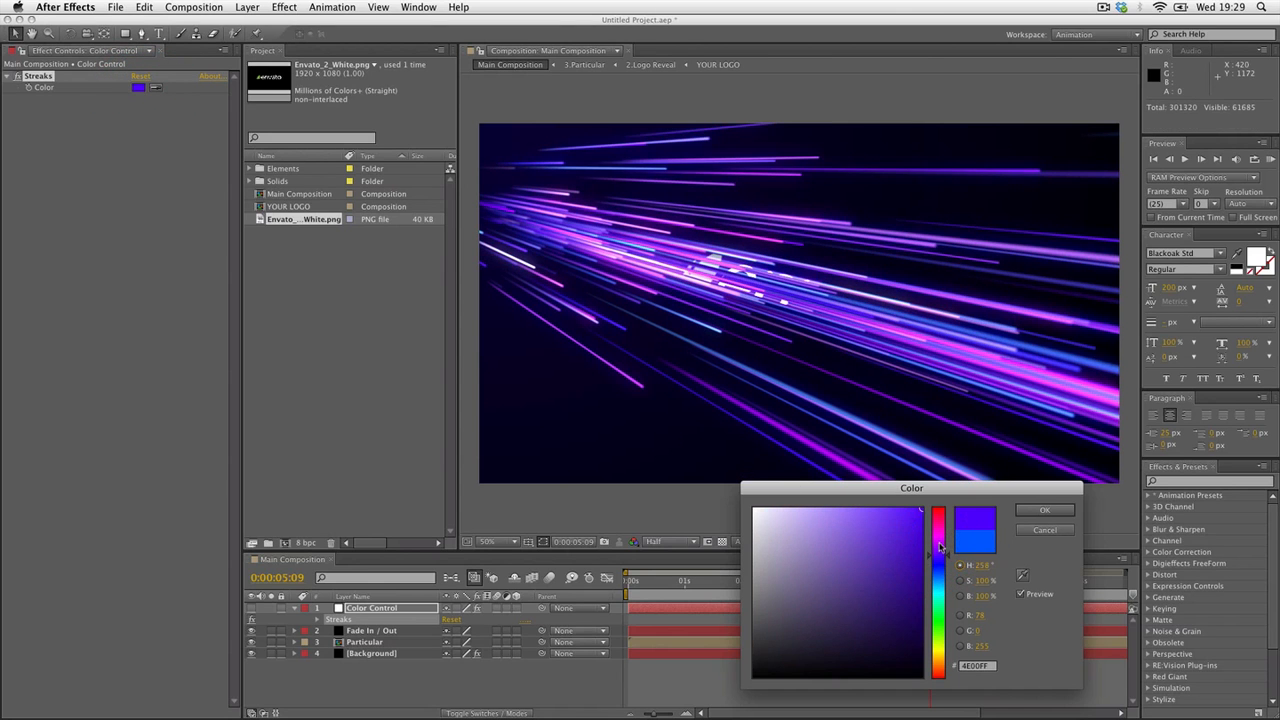
{"action": "left_click_drag", "start_coordinate": [940, 545], "coordinate": [940, 590]}
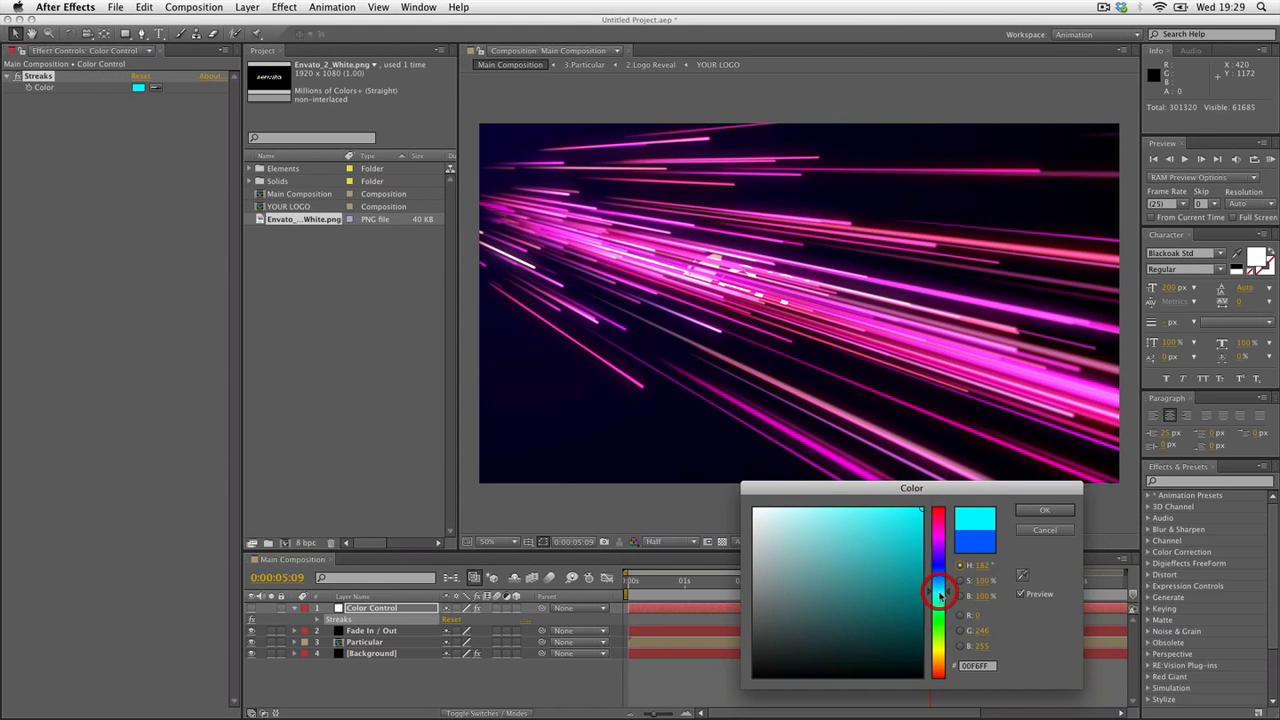
{"action": "left_click", "coordinate": [938, 615]}
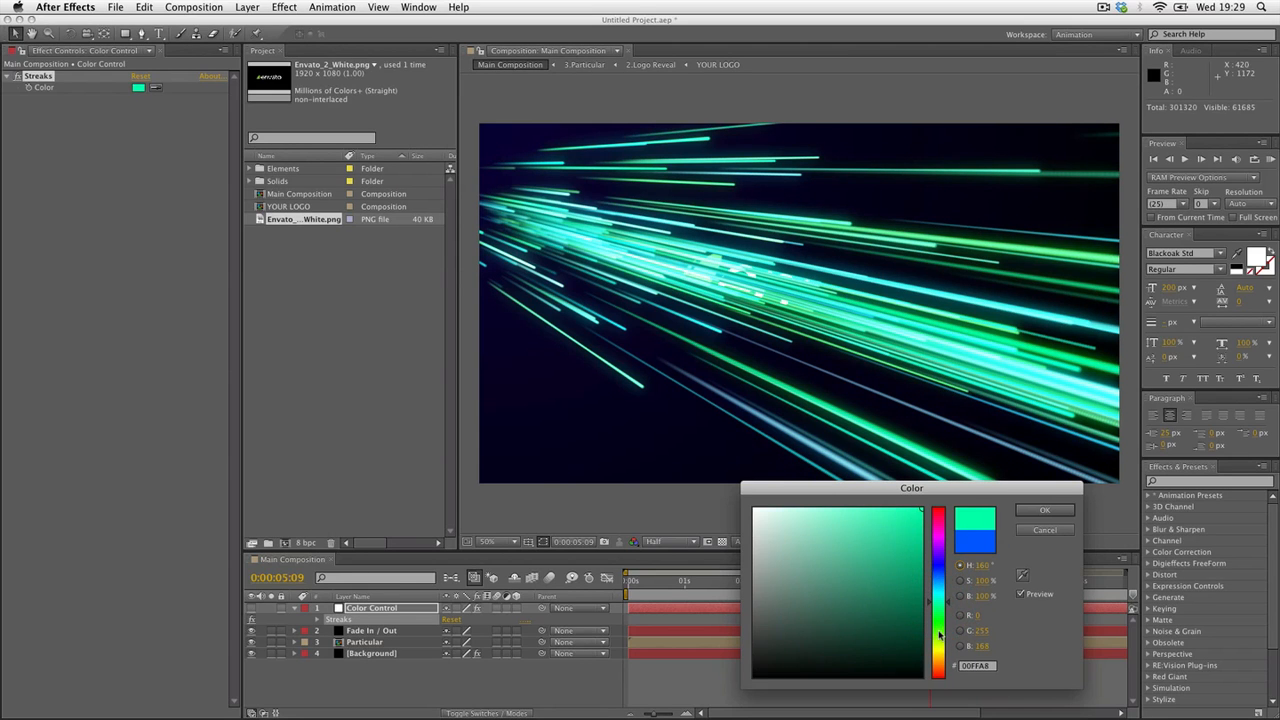
{"action": "left_click", "coordinate": [937, 636]}
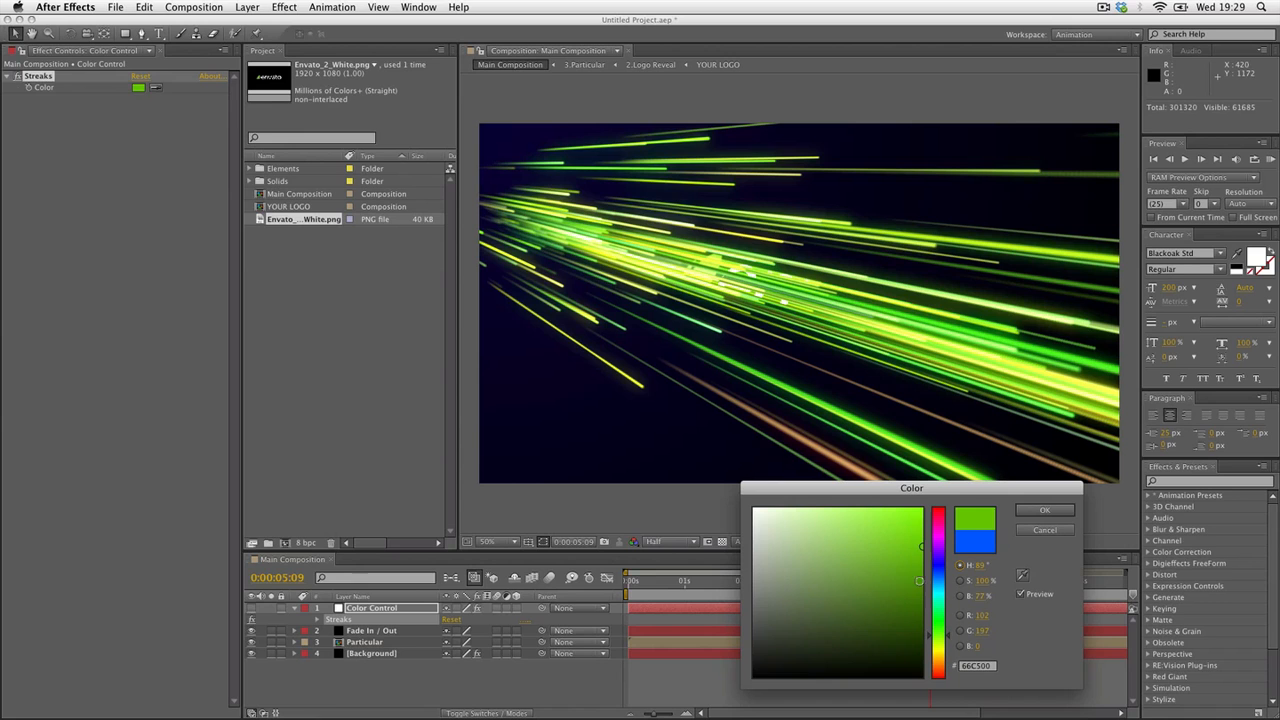
{"action": "left_click", "coordinate": [843, 513]}
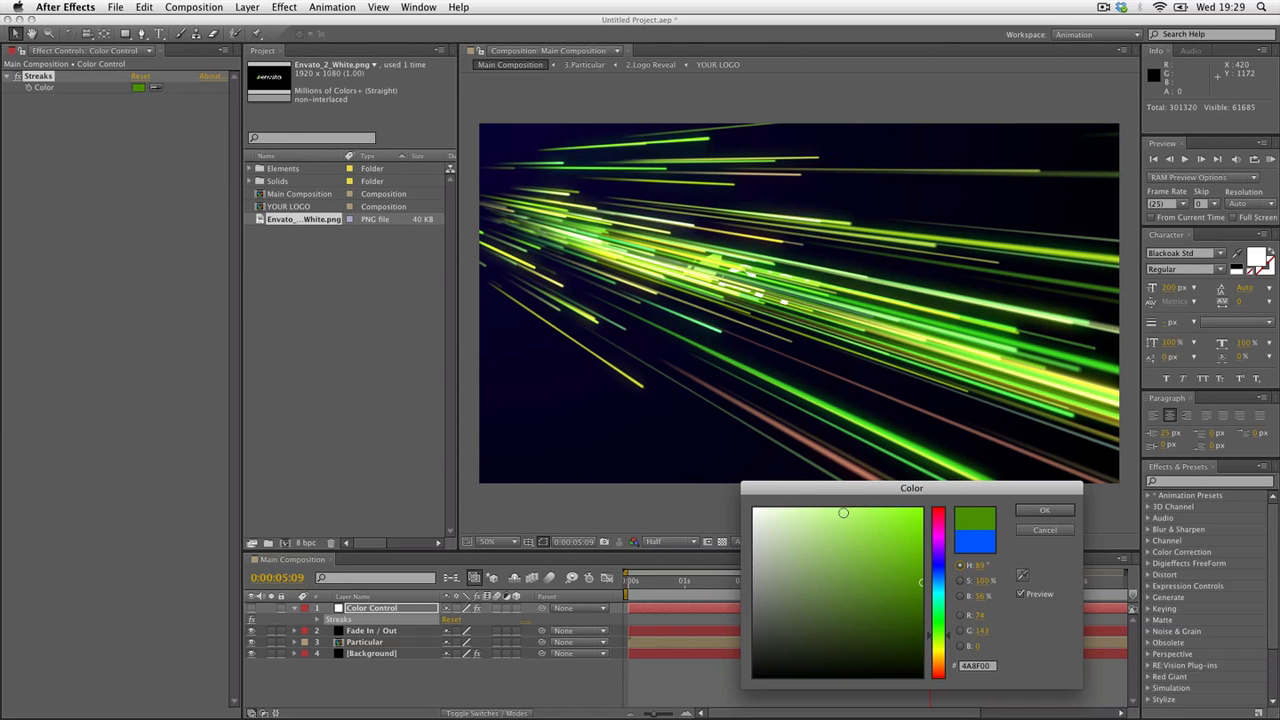
{"action": "left_click", "coordinate": [884, 580]}
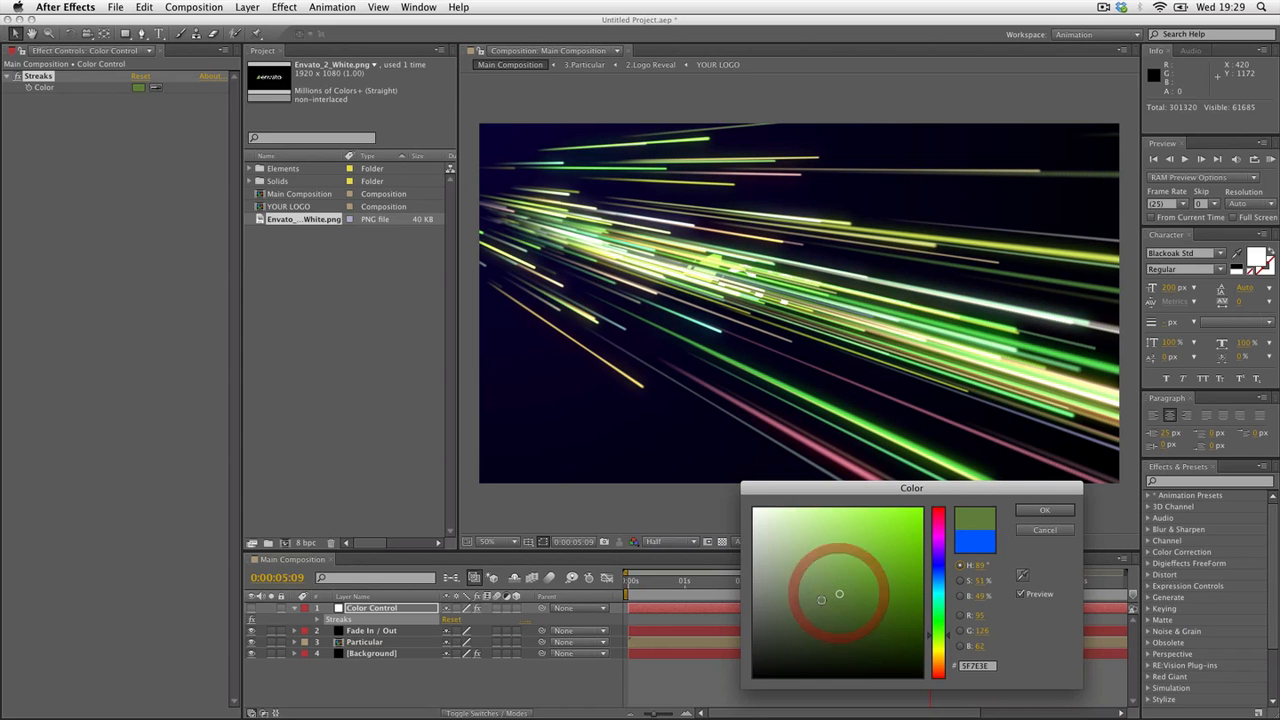
{"action": "left_click_drag", "start_coordinate": [840, 593], "coordinate": [844, 568]}
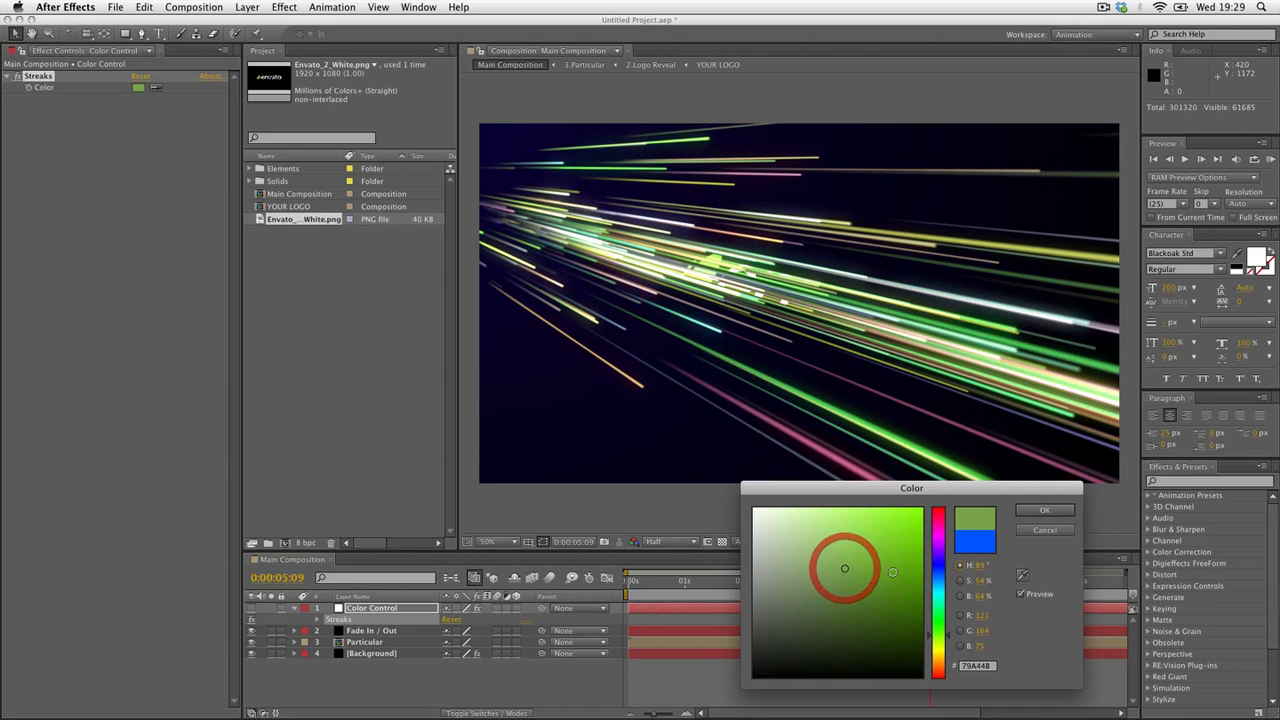
{"action": "left_click_drag", "start_coordinate": [845, 568], "coordinate": [868, 551]}
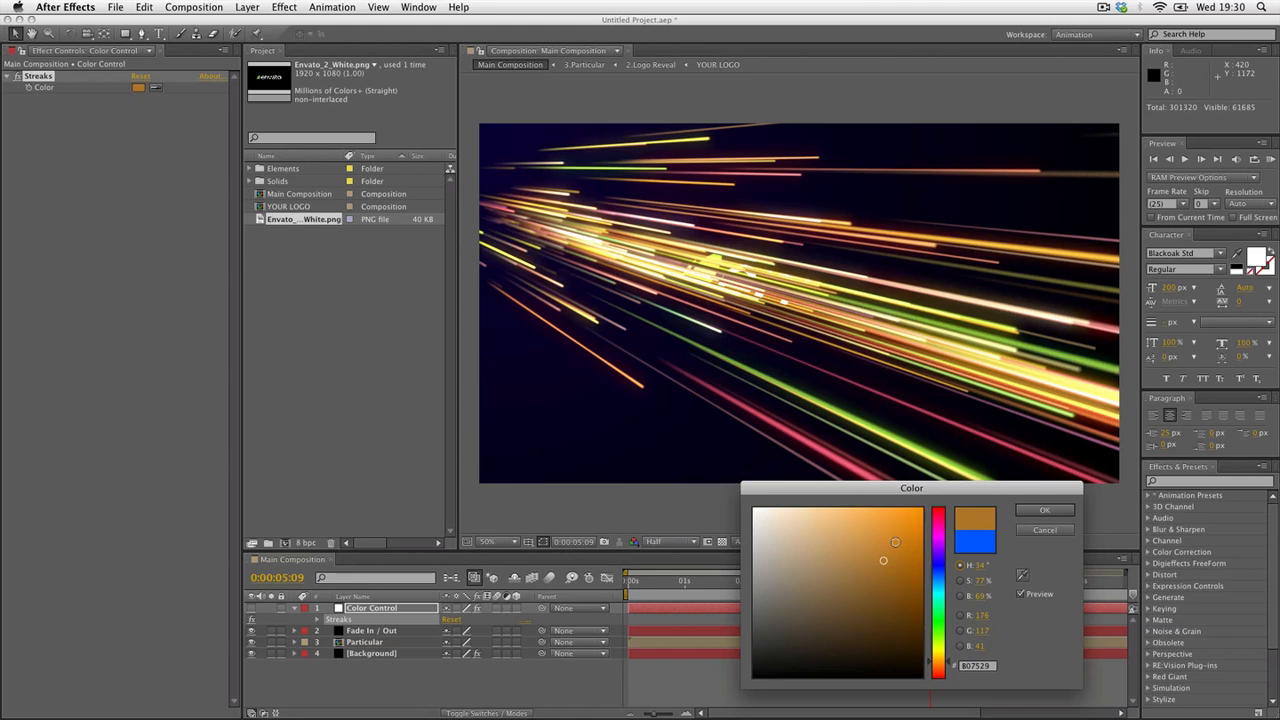
{"action": "left_click", "coordinate": [1045, 510]}
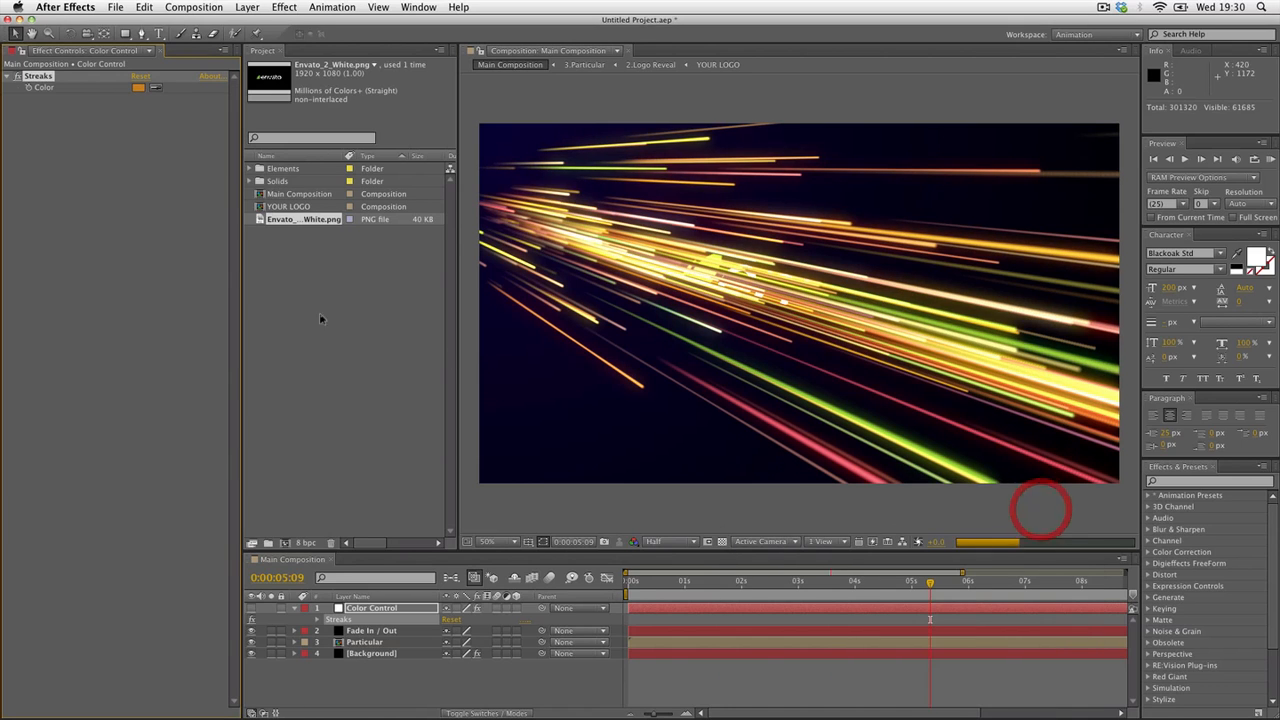
{"action": "mouse_move", "coordinate": [505, 138]}
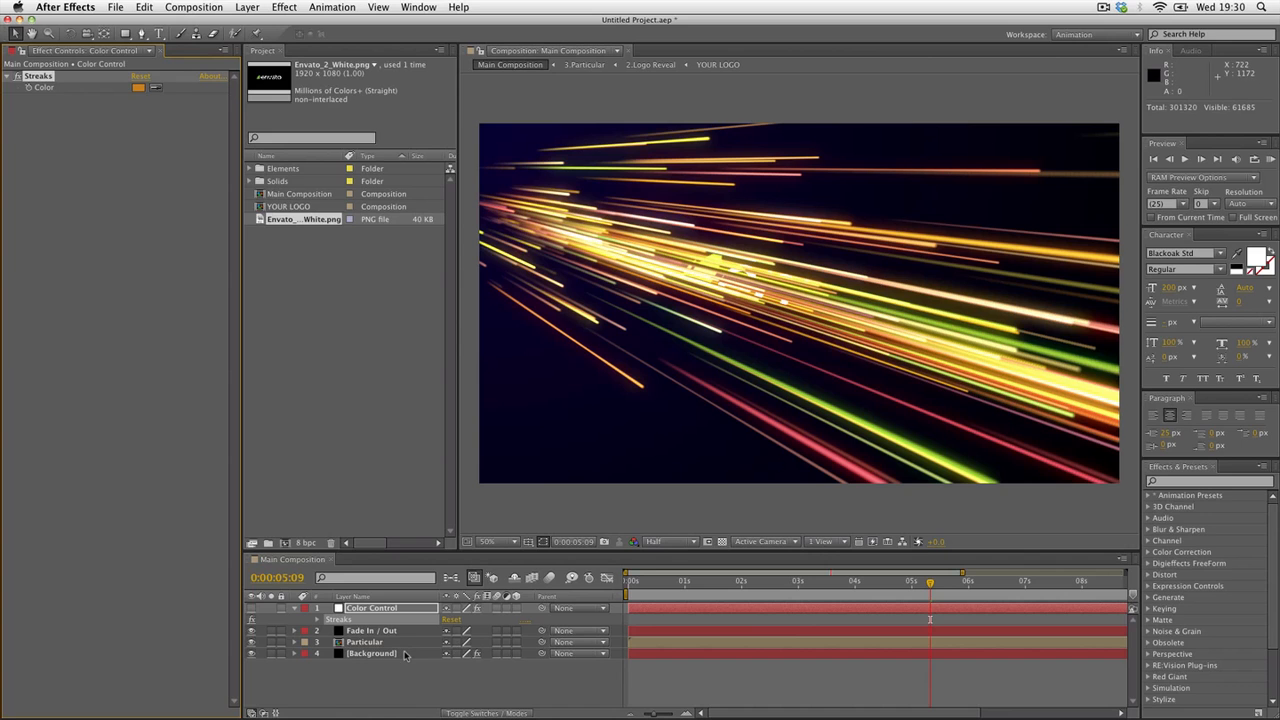
- Change the Background layer's Ramp Start Color from navy to dark red
{"action": "left_click", "coordinate": [372, 653]}
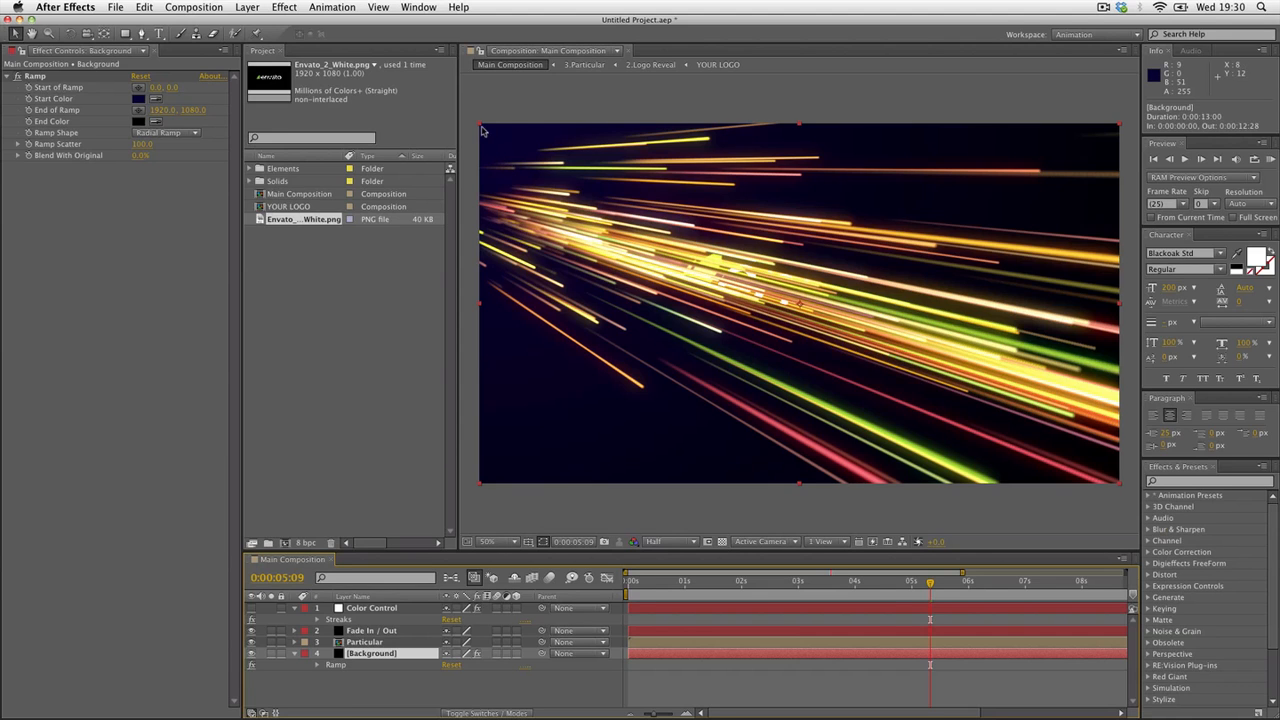
{"action": "mouse_move", "coordinate": [1061, 454]}
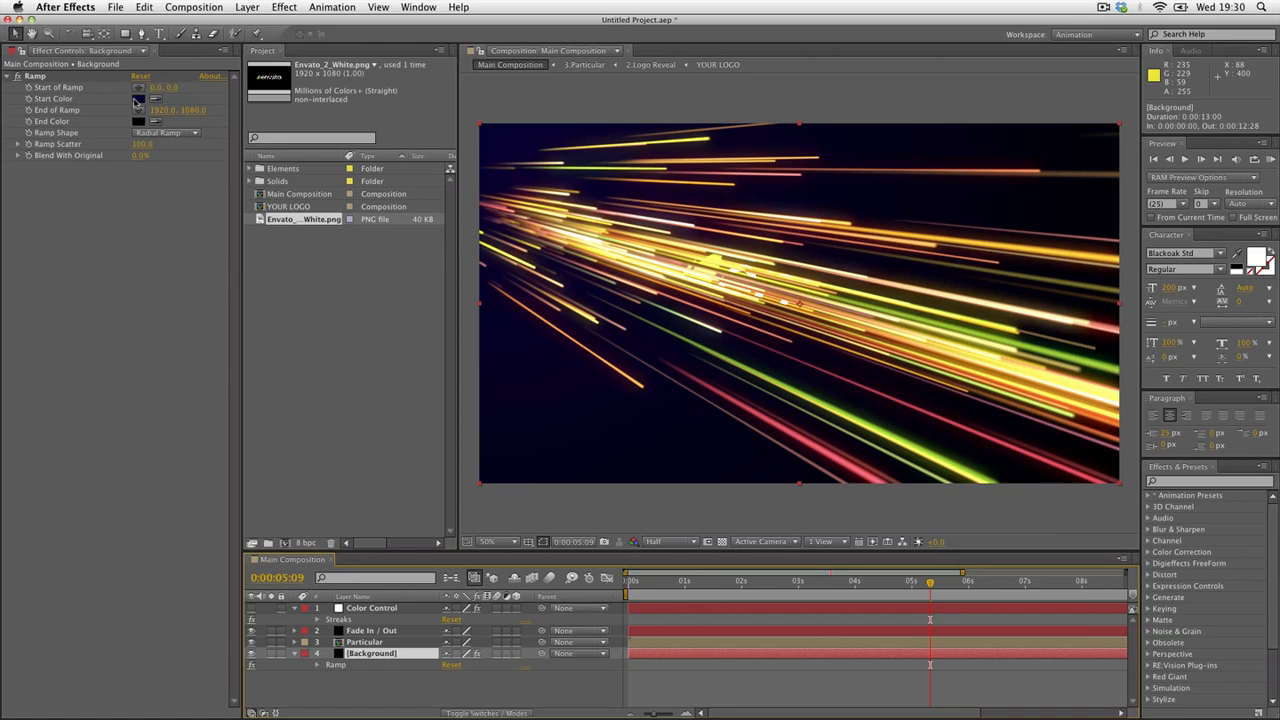
{"action": "left_click", "coordinate": [138, 98]}
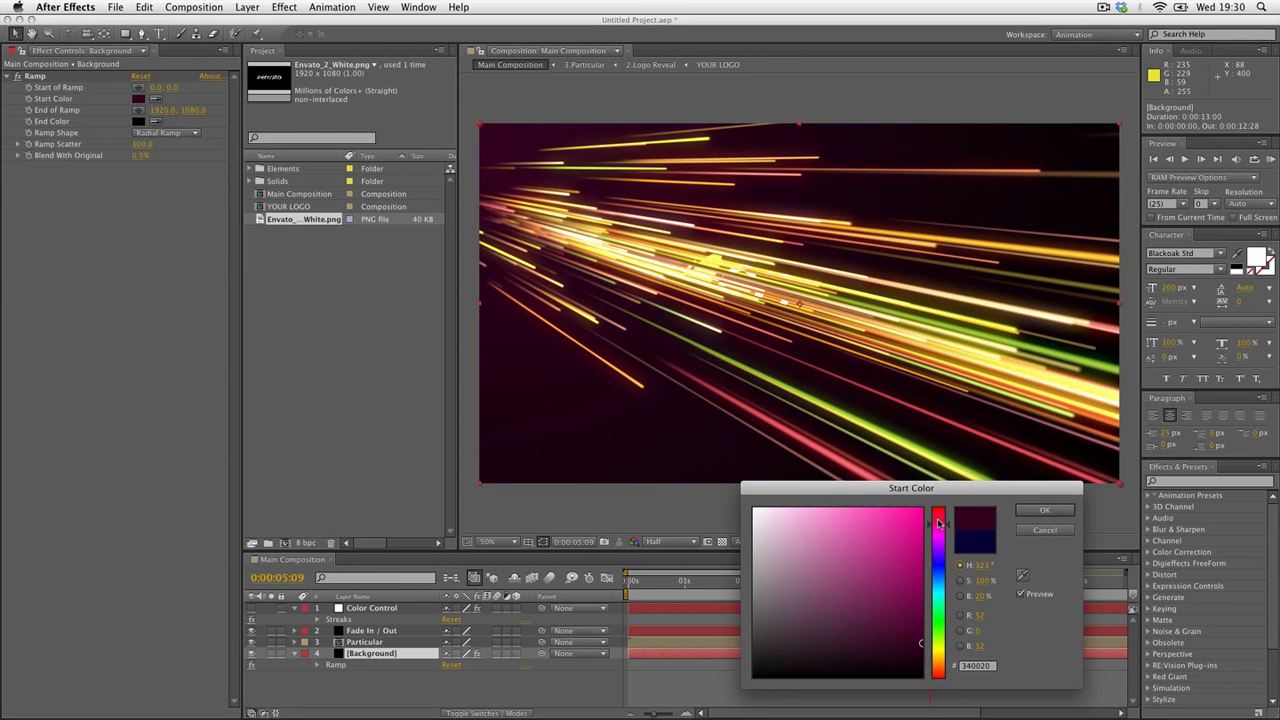
{"action": "left_click", "coordinate": [937, 513]}
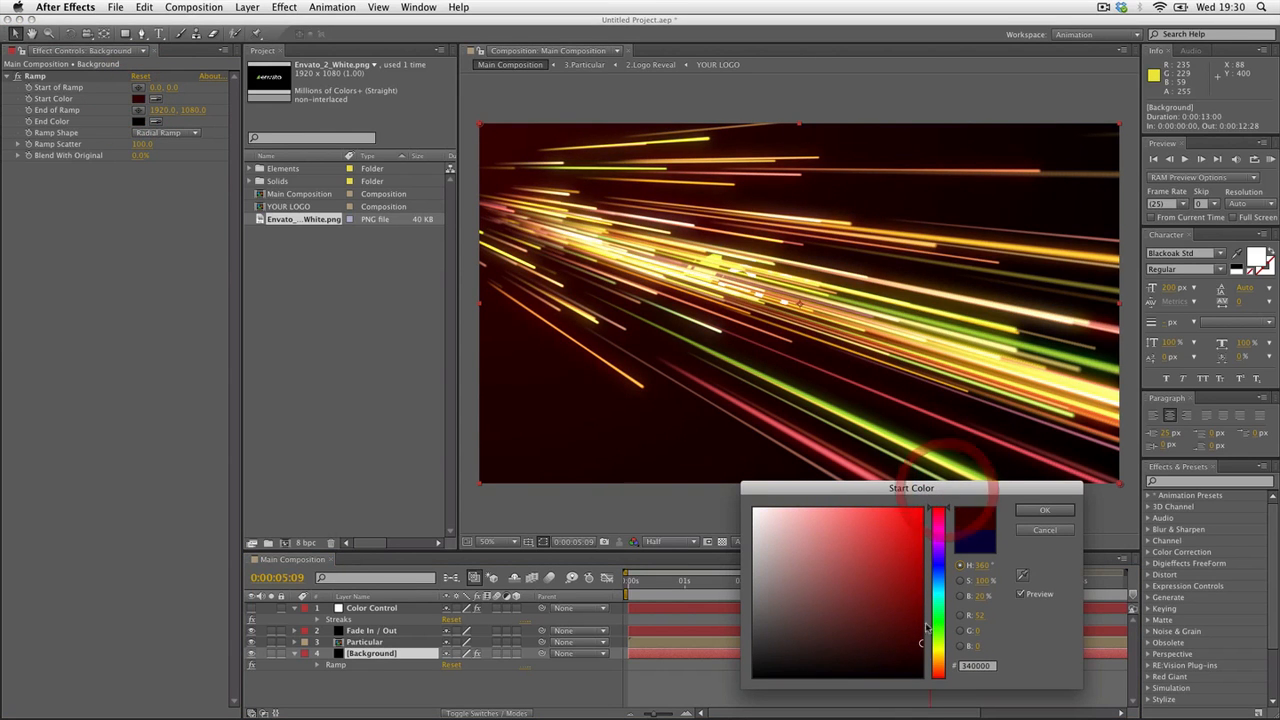
{"action": "left_click", "coordinate": [920, 660]}
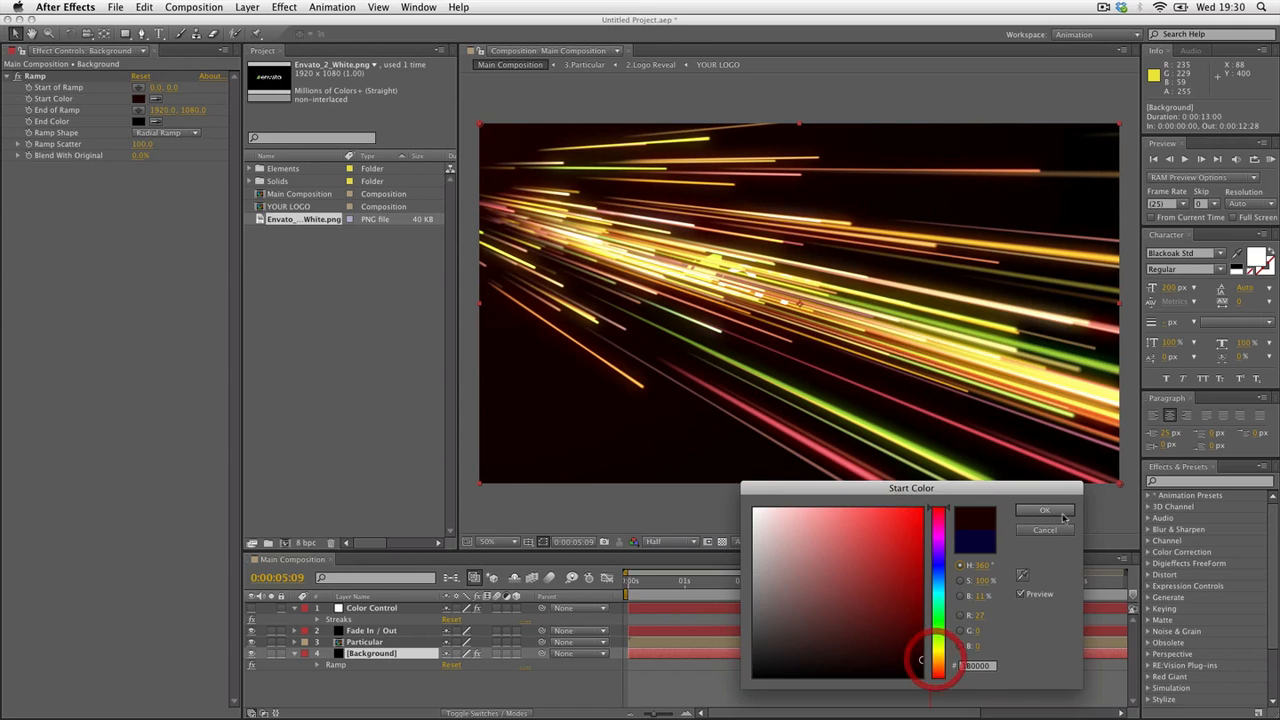
{"action": "left_click", "coordinate": [1044, 510]}
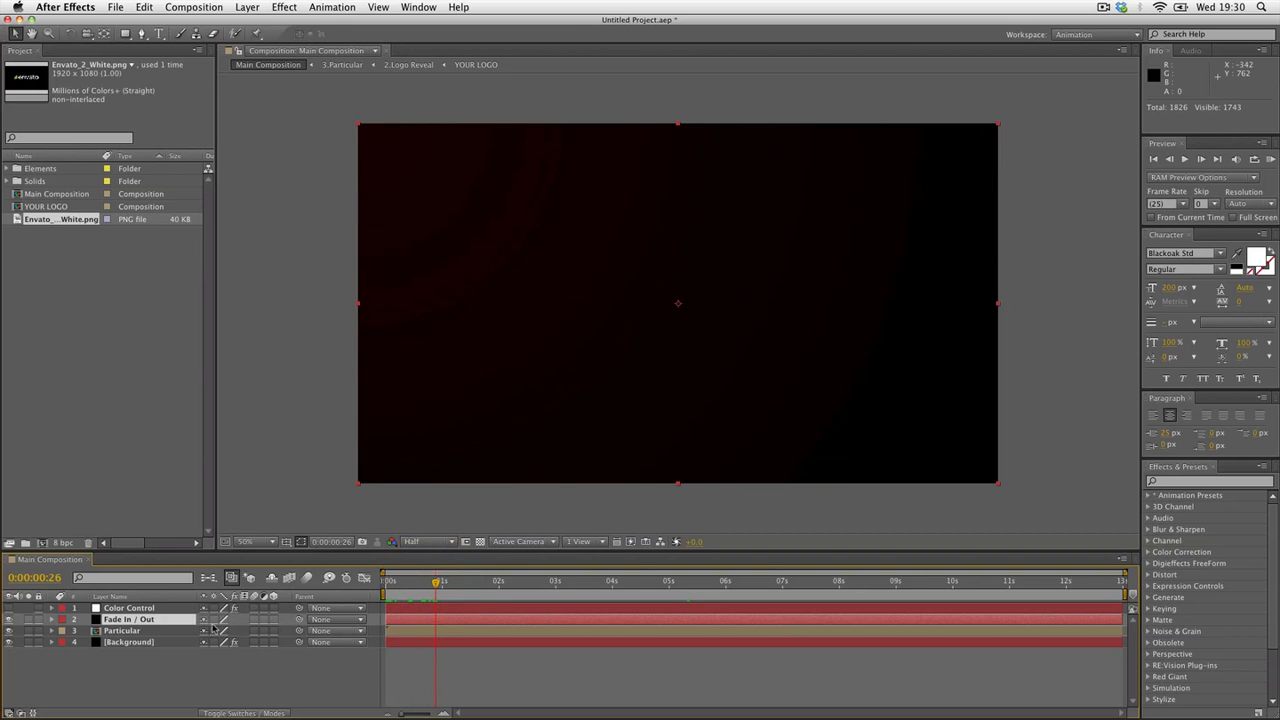
- Select the Fade In / Out layer and scrub back to around ten seconds to preview
{"action": "left_click", "coordinate": [42, 630]}
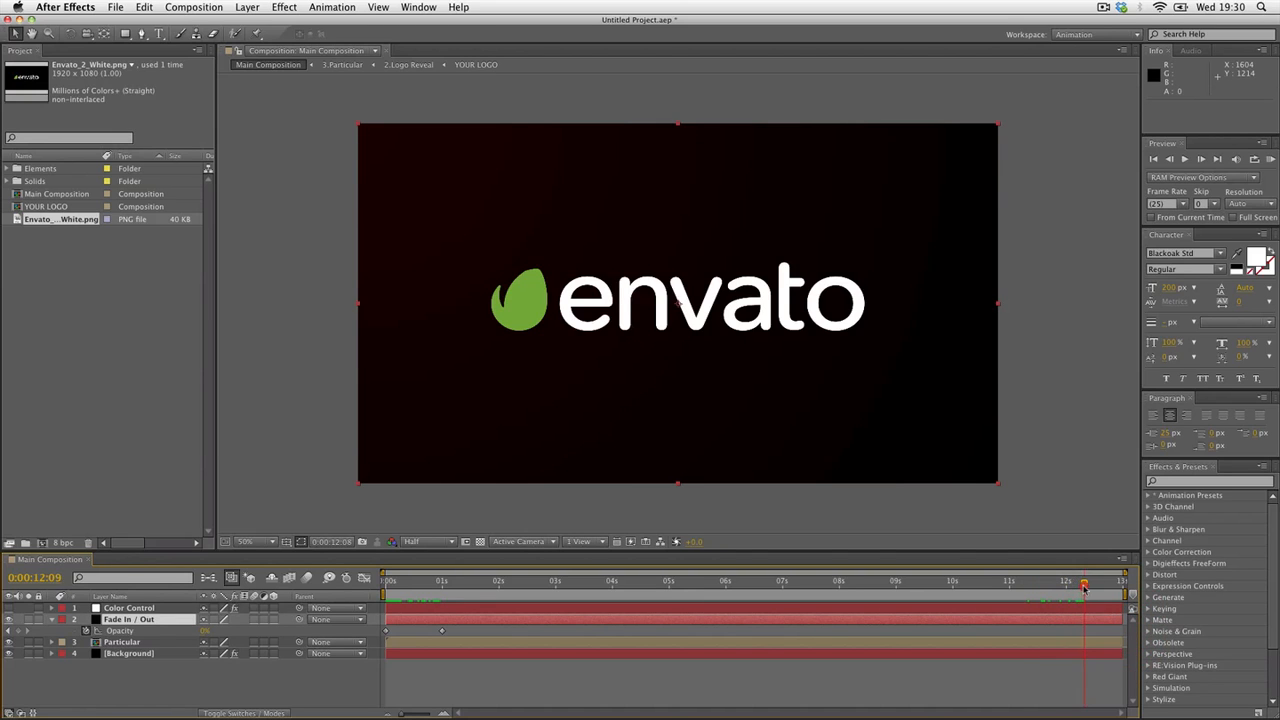
{"action": "left_click_drag", "start_coordinate": [1084, 581], "coordinate": [1005, 581]}
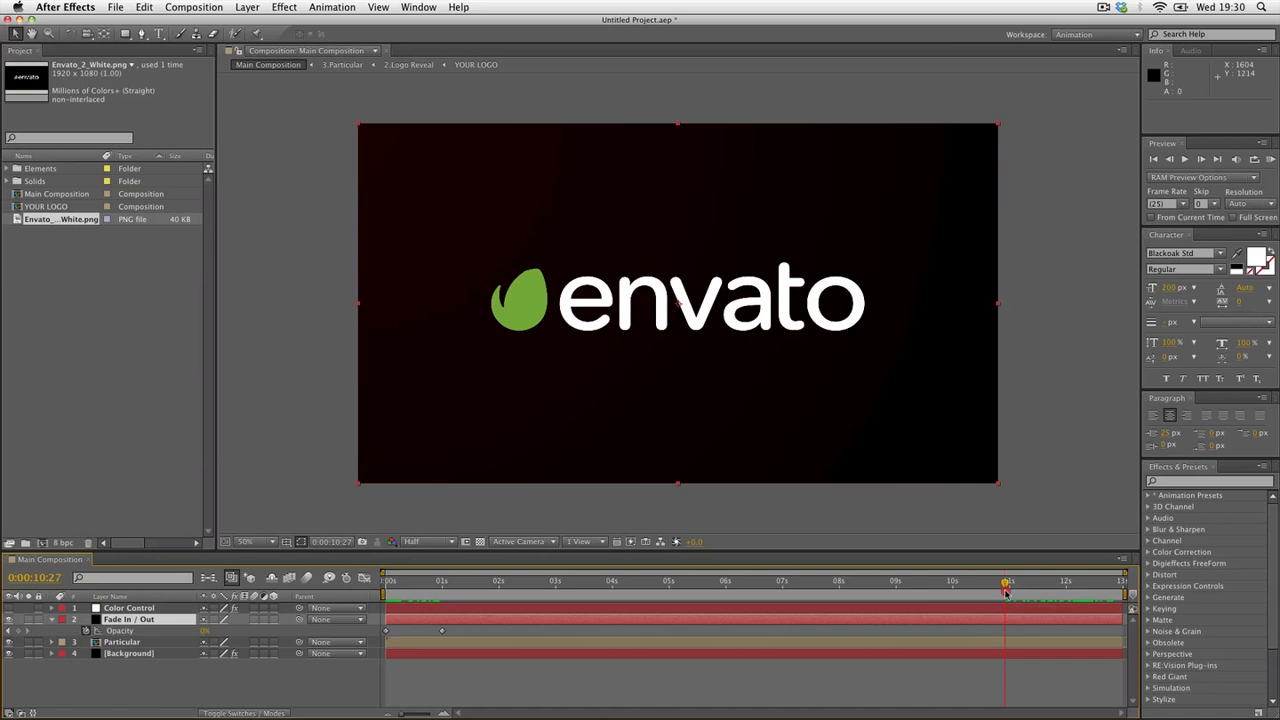
{"action": "mouse_move", "coordinate": [1060, 500]}
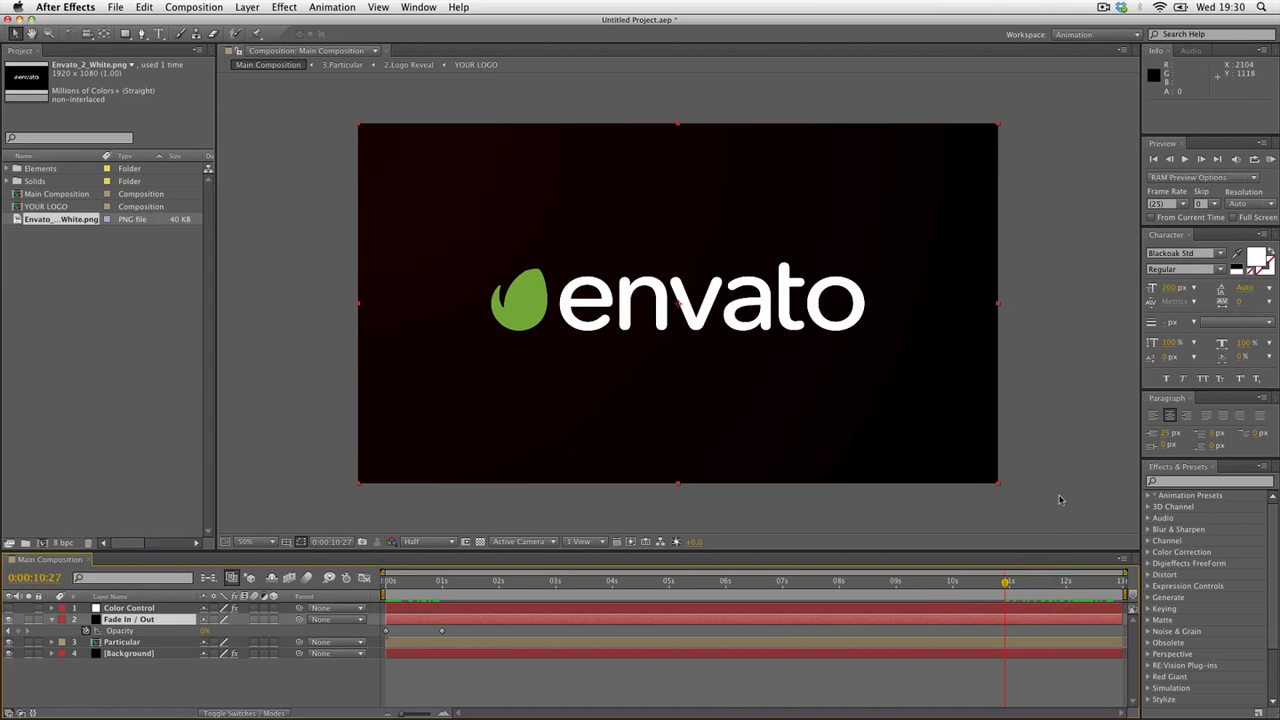